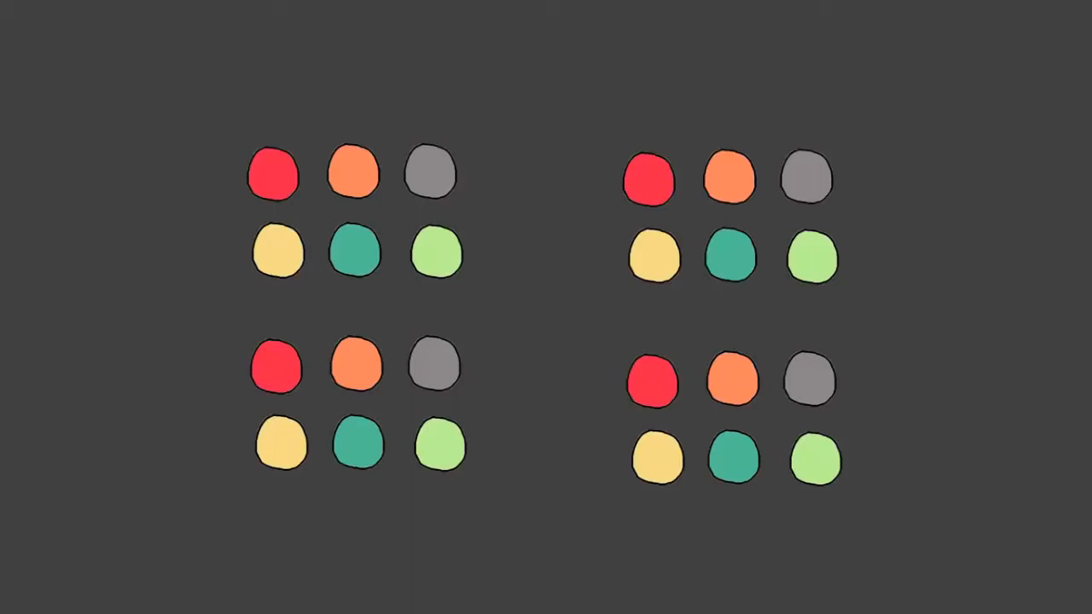
left_click(430, 174)
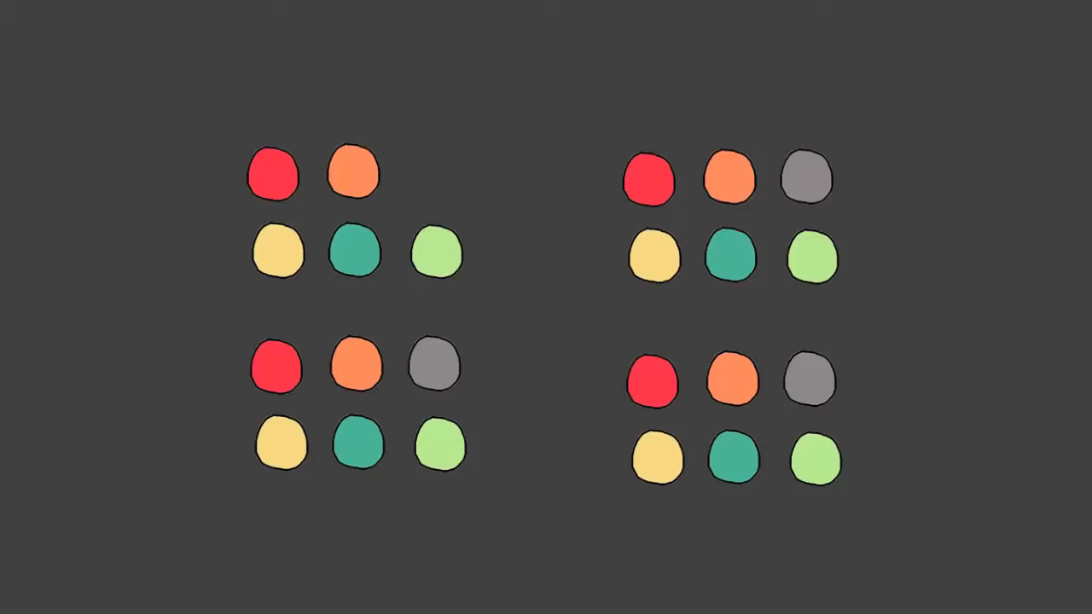